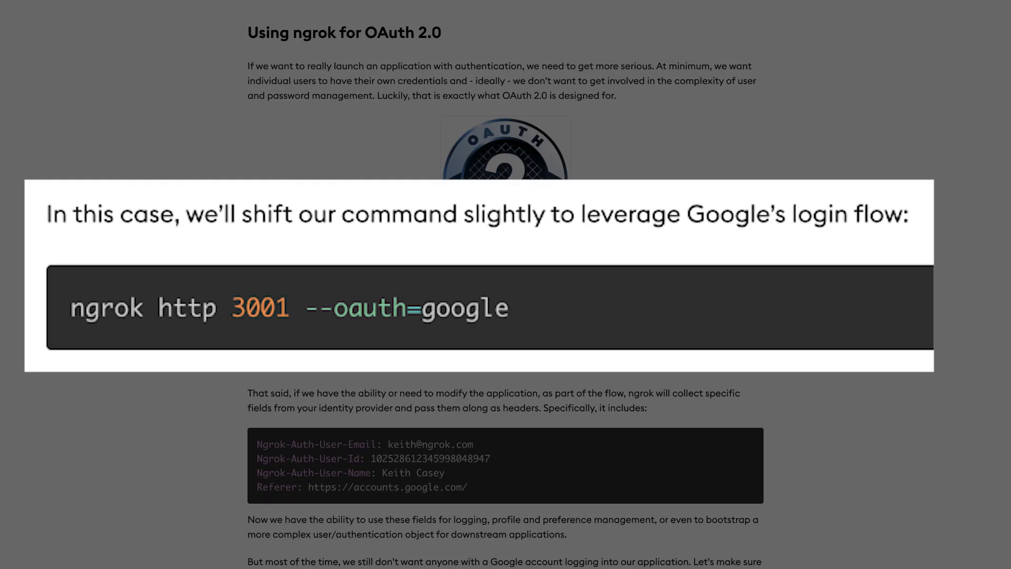
- Scroll the 'Introducing ngrok-go' post to its title, opening paragraphs and hello-world code
scroll(down, 3)
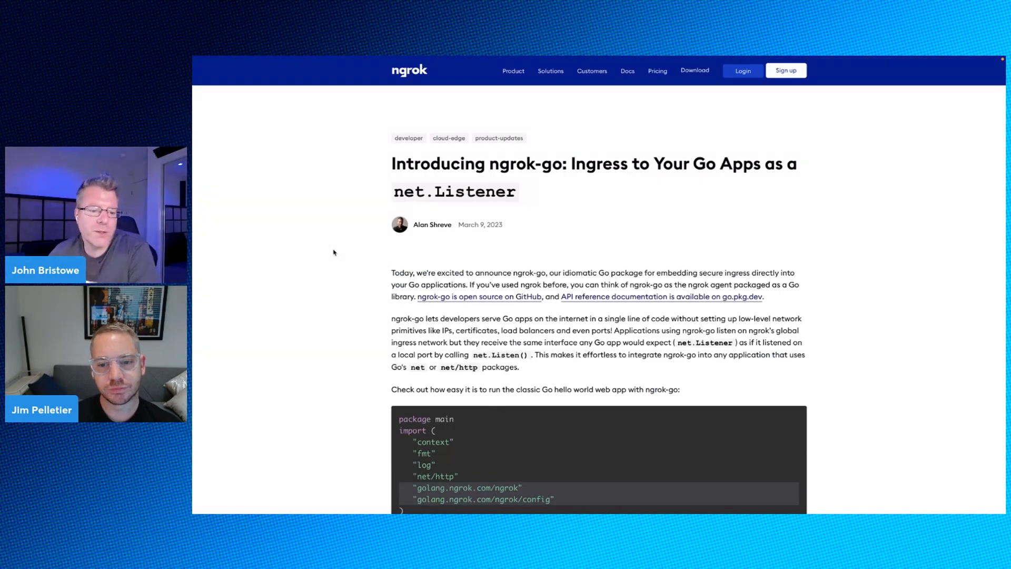
- Scroll past the Go hello world code block to the 'How ngrok-go works' diagram
scroll(down, 3)
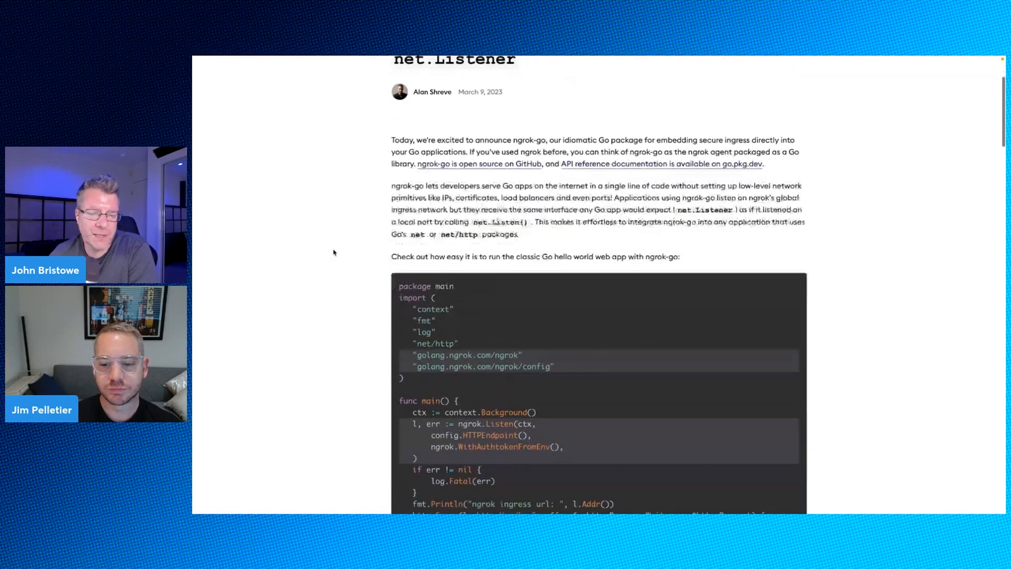
scroll(down, 3)
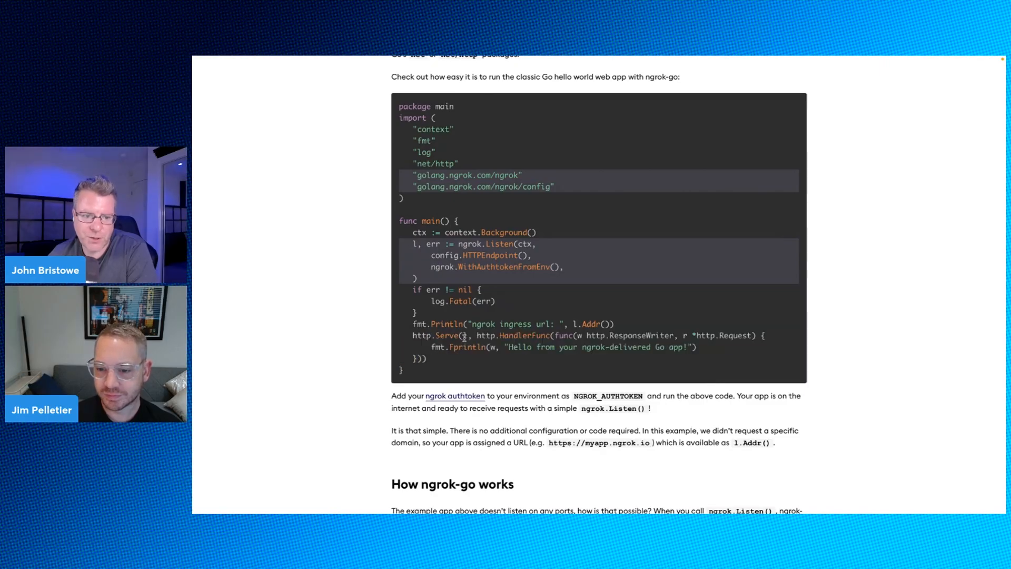
scroll(down, 3)
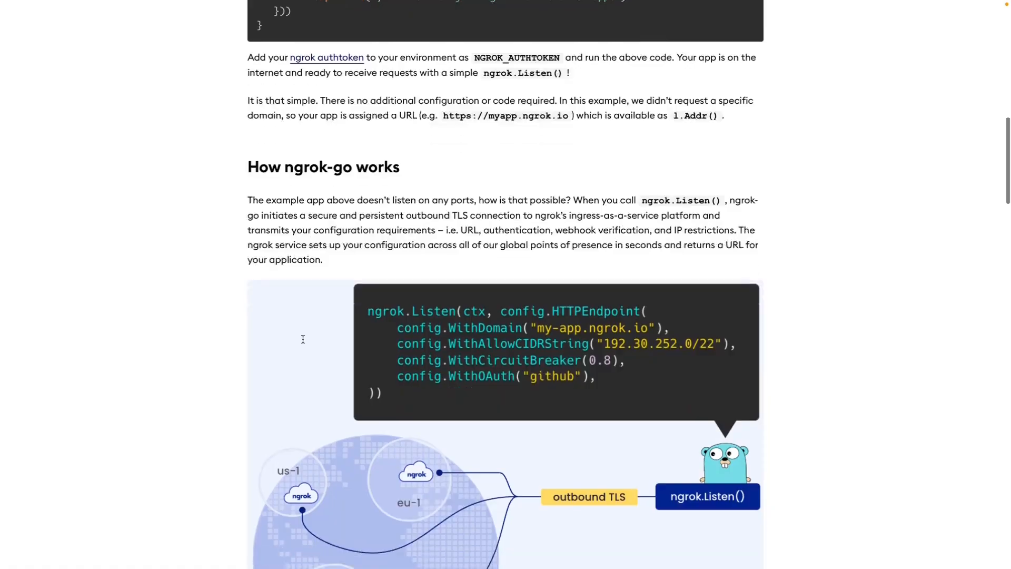
- Scroll past the ingress diagram to the middleware and http.HandlerFunc request-flow diagram
scroll(down, 3)
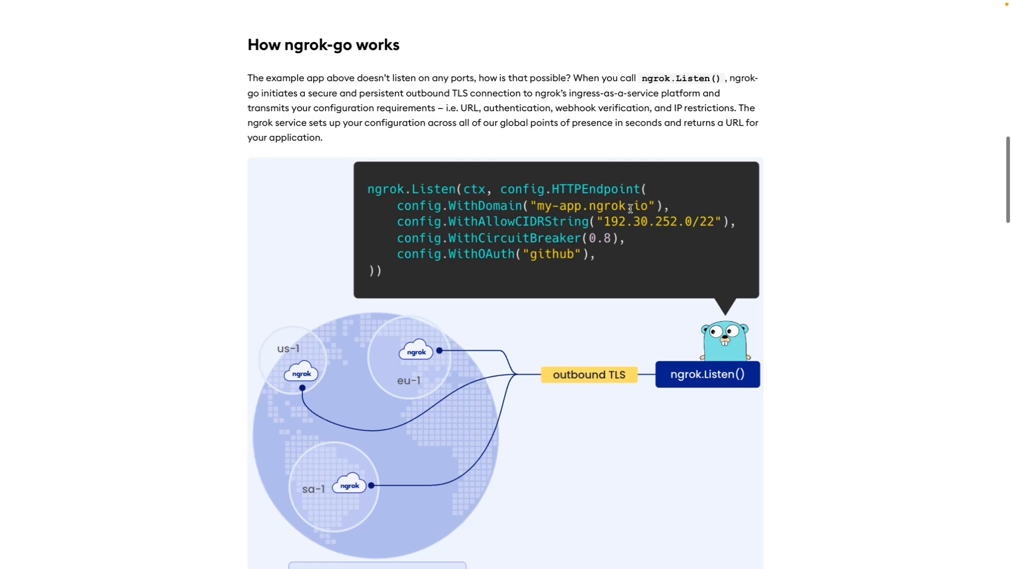
mouse_move(568, 255)
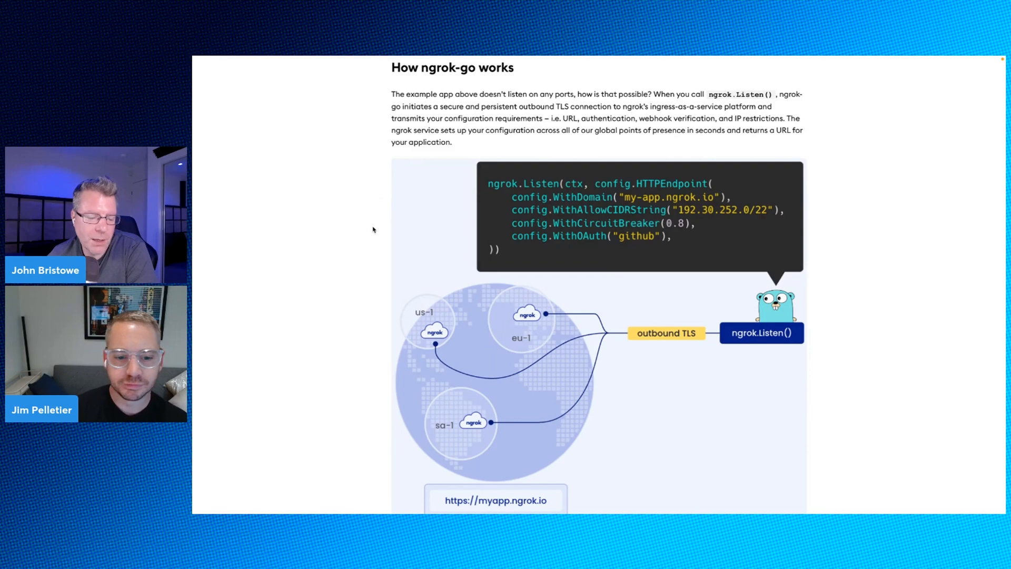
scroll(down, 3)
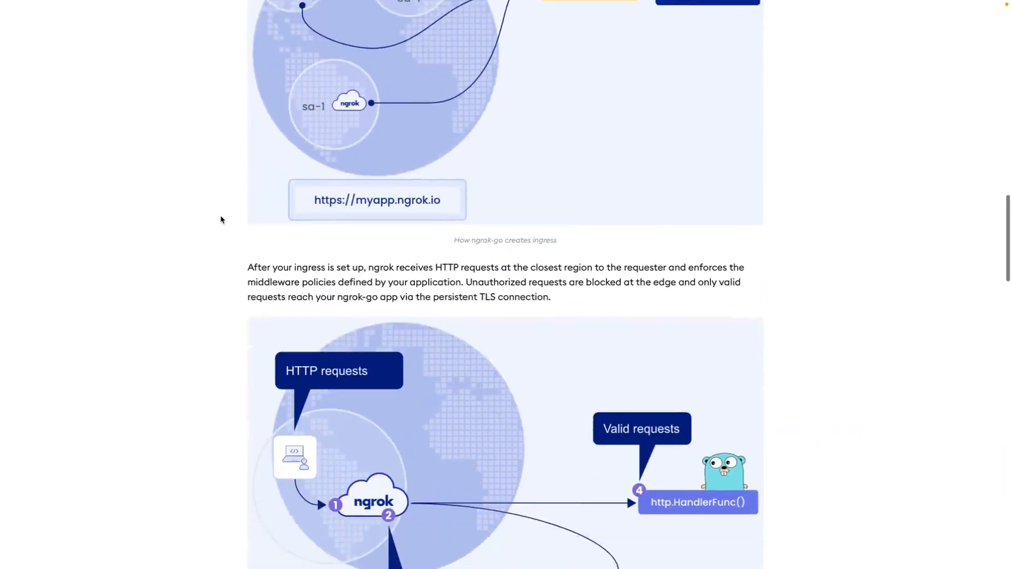
- Scroll to 'Why we built ngrok-go' and its declarative ngrok.Listen options example
scroll(down, 3)
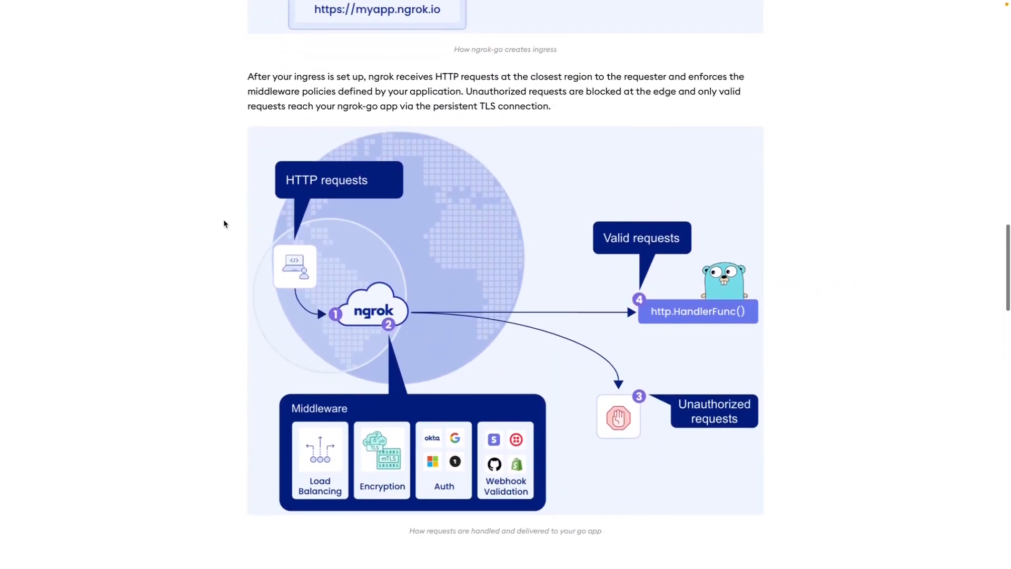
mouse_move(298, 247)
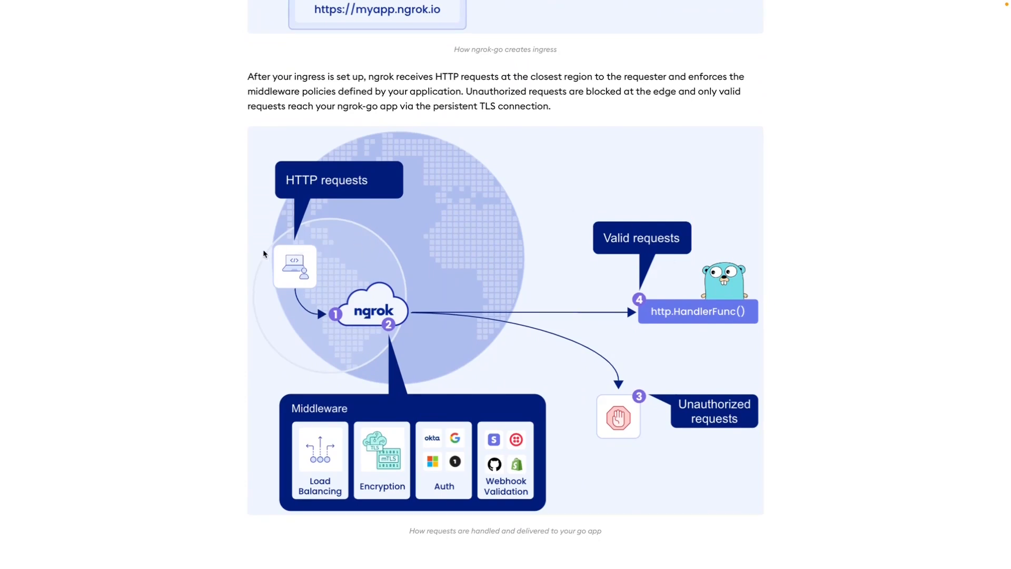
scroll(down, 3)
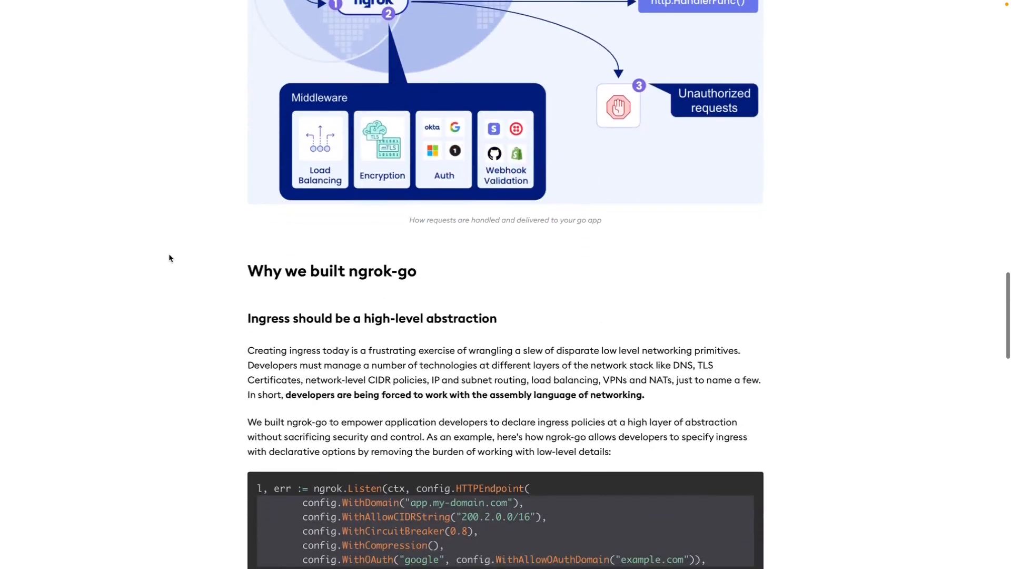
- Read the ingress-abstraction section, then bring up the ngrok.com 'Serve Web Apps' homepage
scroll(down, 3)
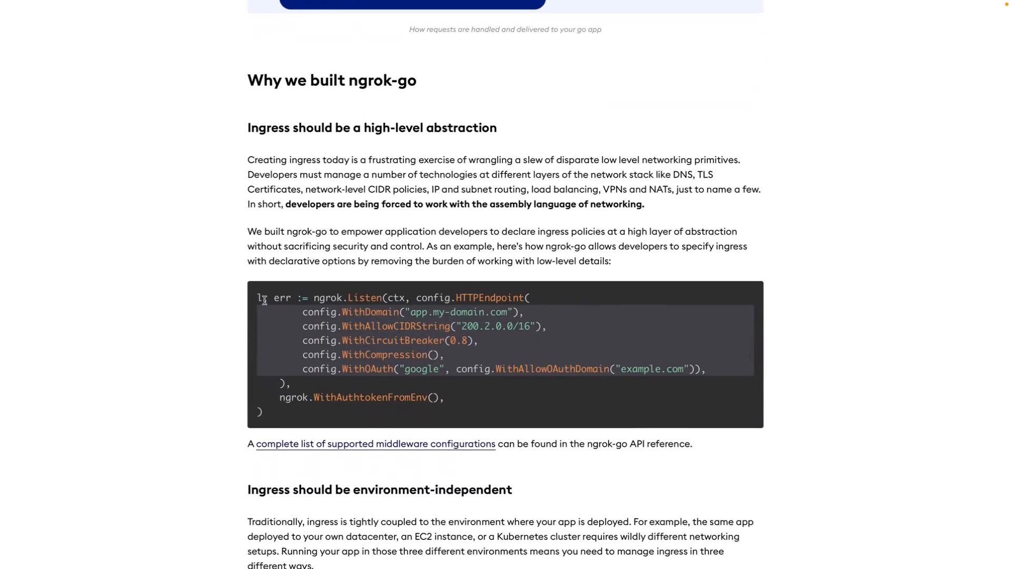
drag(247, 126, 497, 127)
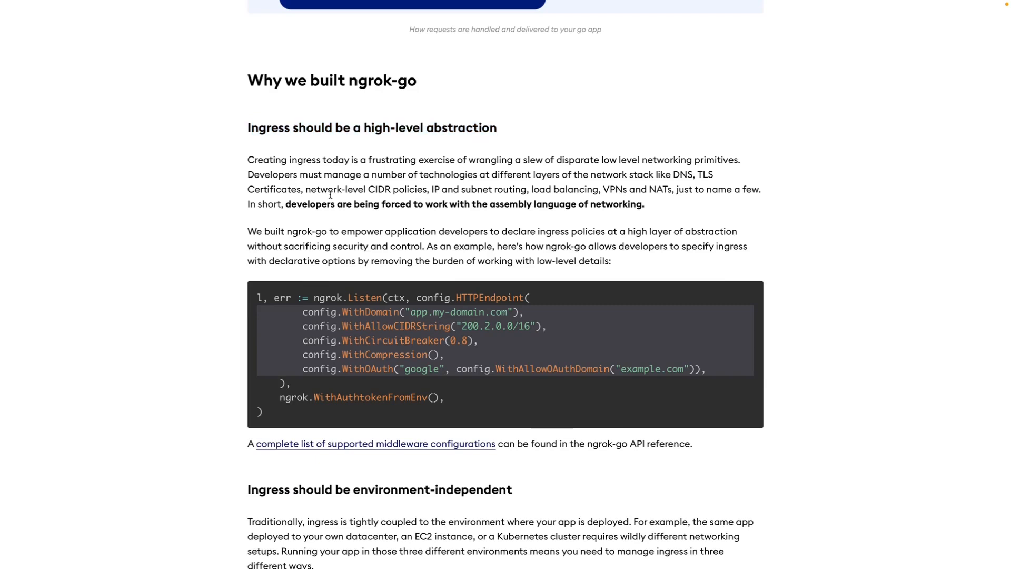
mouse_move(285, 204)
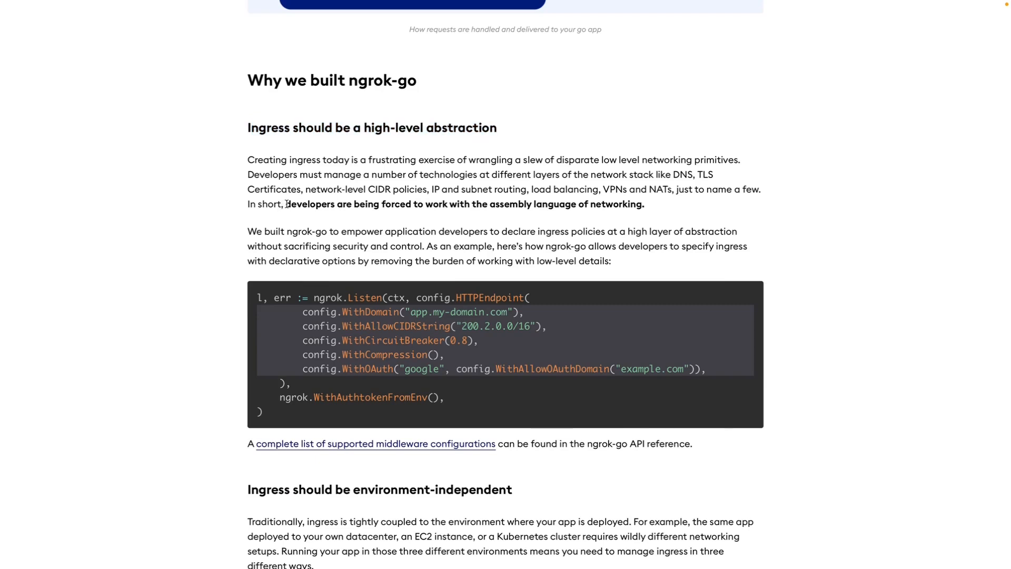
drag(285, 205, 640, 205)
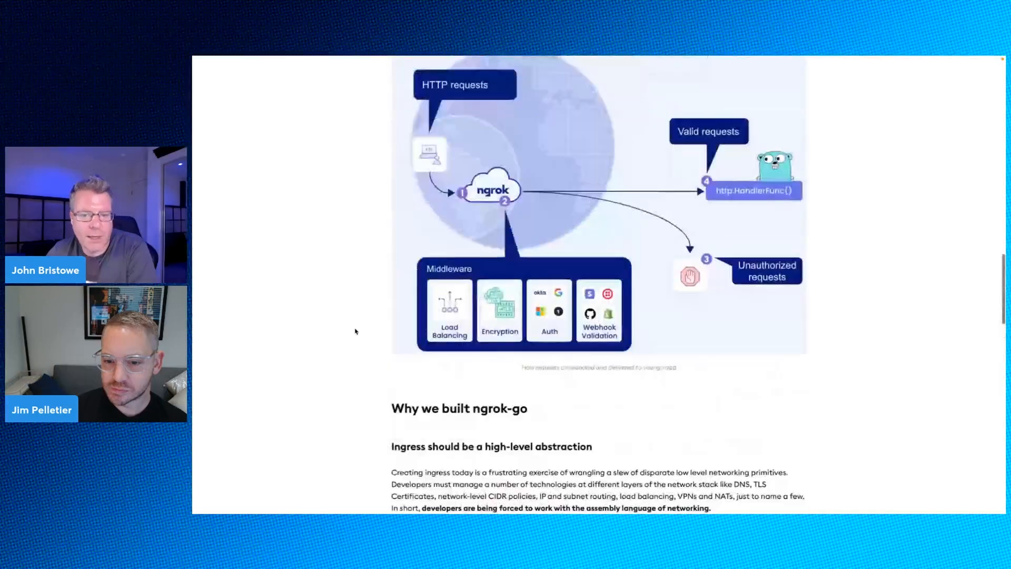
scroll(up, 3)
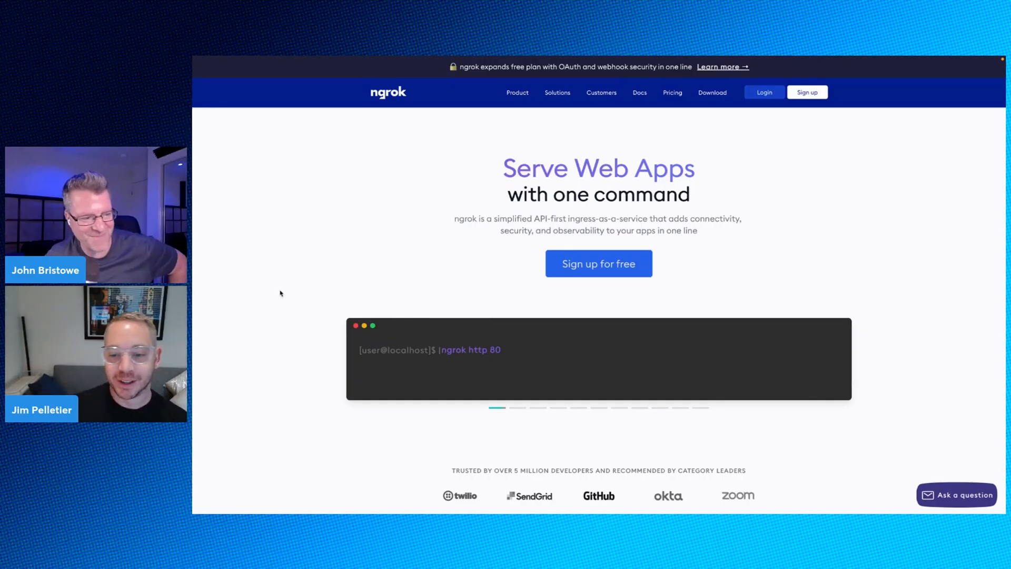
- Scroll the homepage through 'How it Works' to 'Connect to networks without pain'
scroll(down, 3)
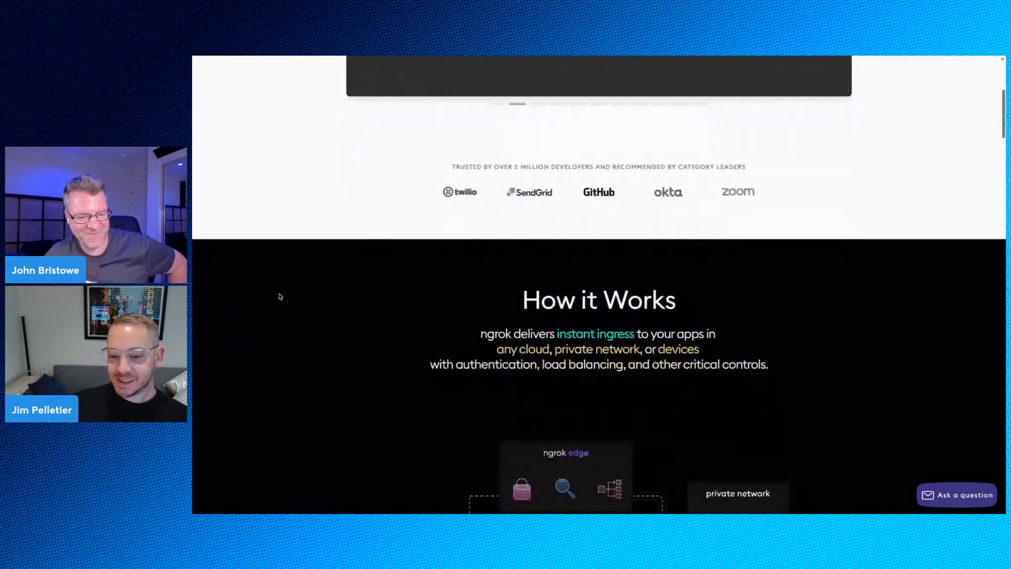
scroll(down, 3)
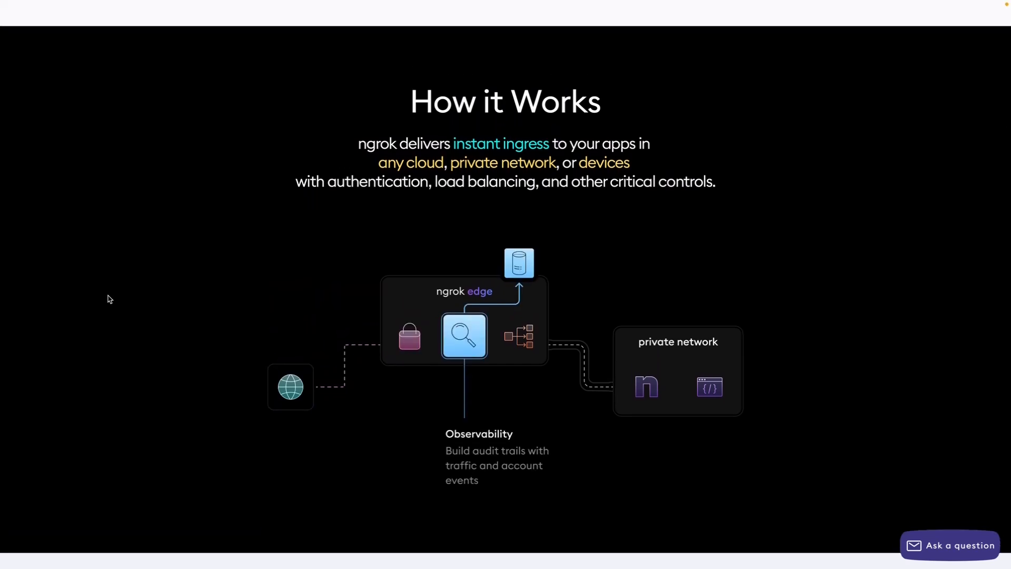
click(518, 336)
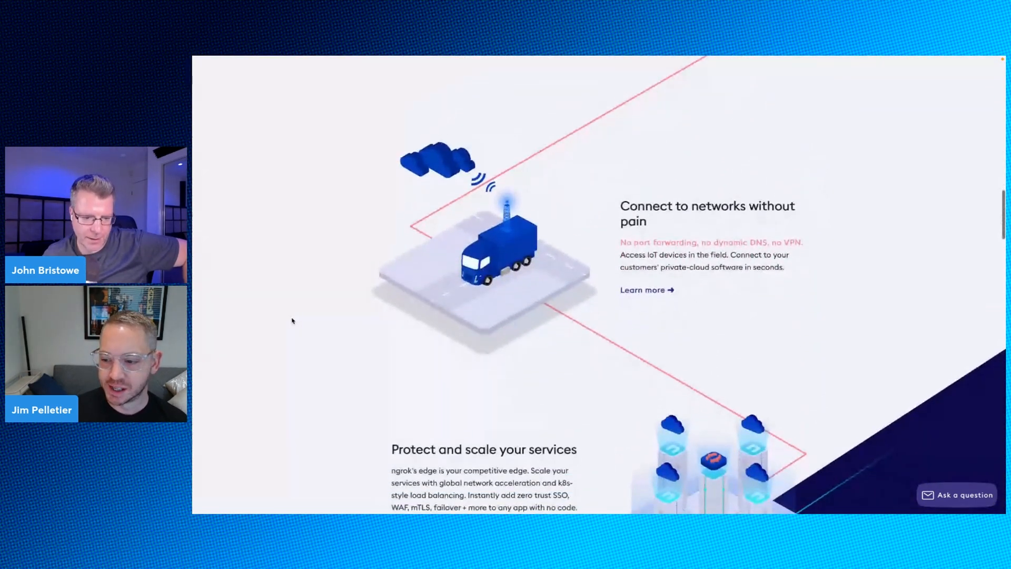
- Scroll through 'From development' and '...to production' to 'The ngrok platform' heading
scroll(down, 3)
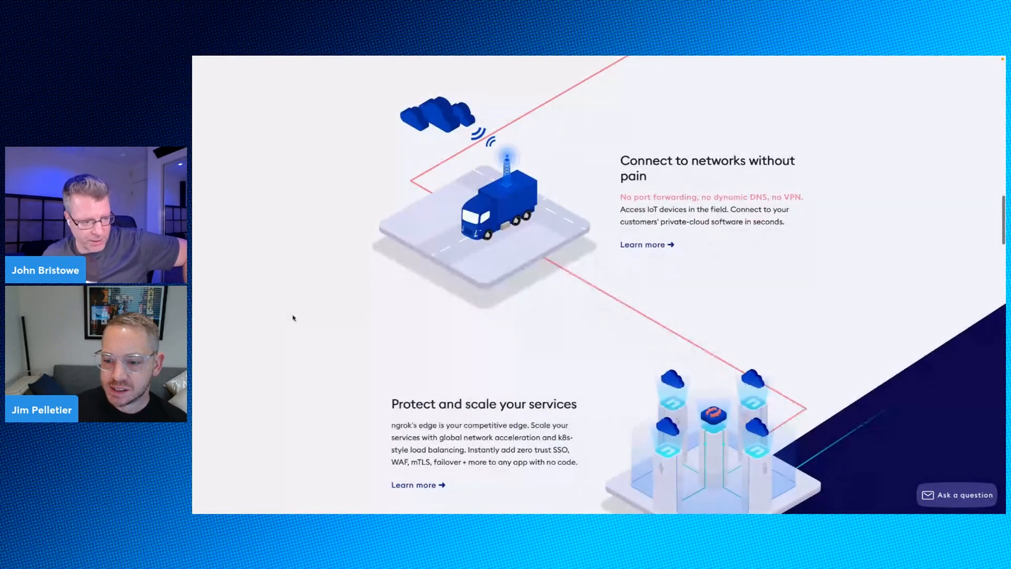
scroll(down, 3)
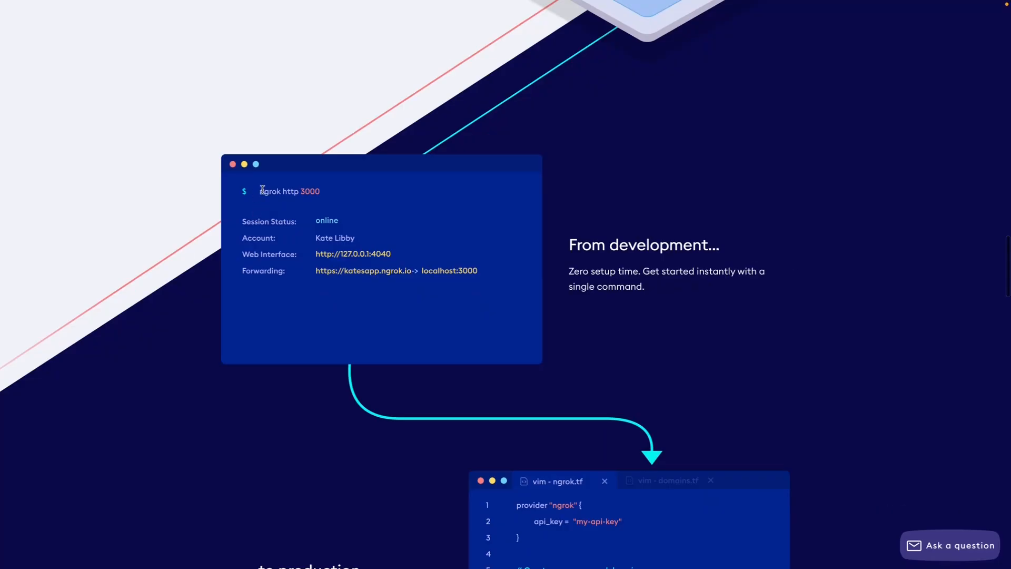
drag(260, 190, 319, 190)
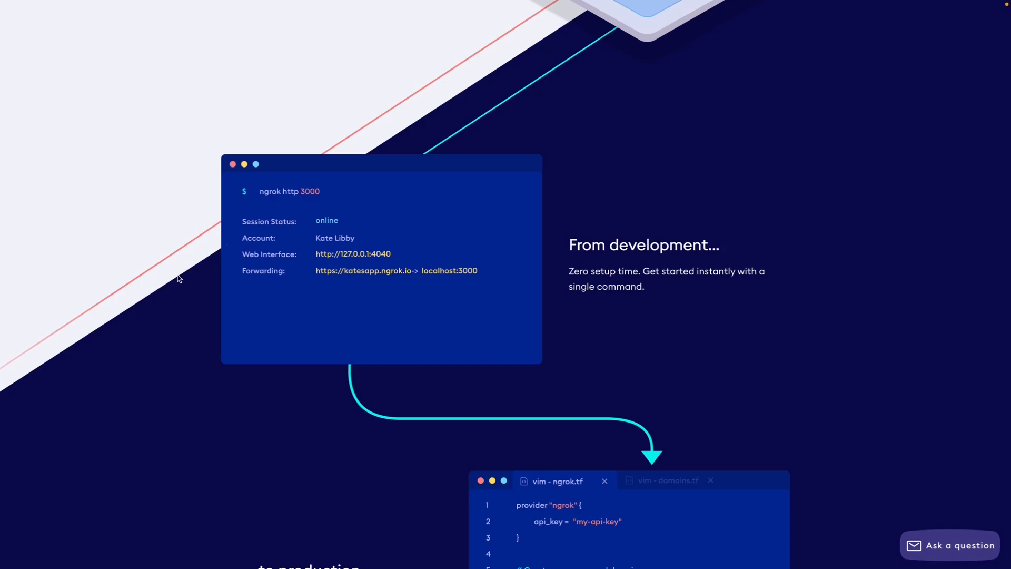
scroll(down, 3)
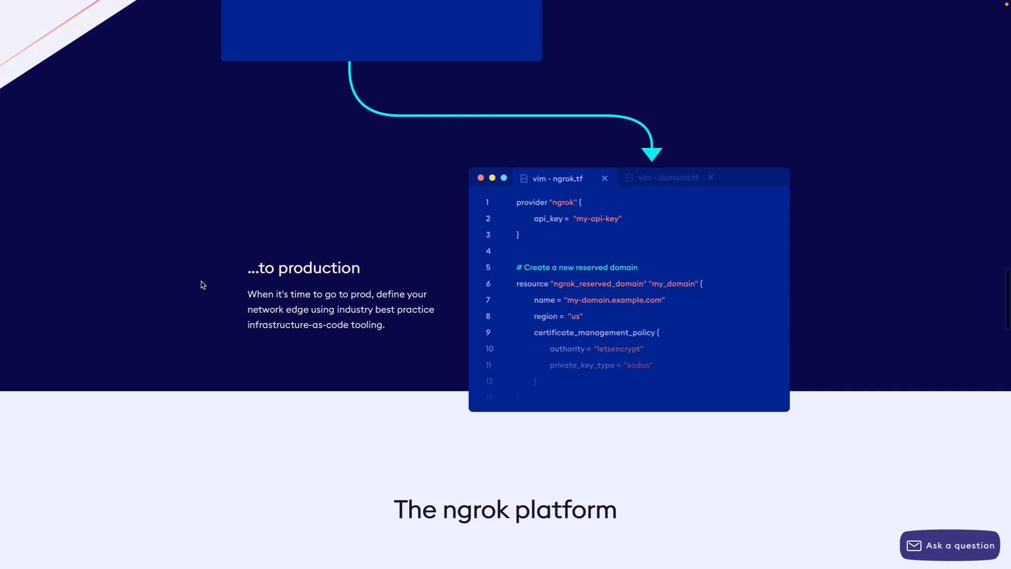
mouse_move(570, 225)
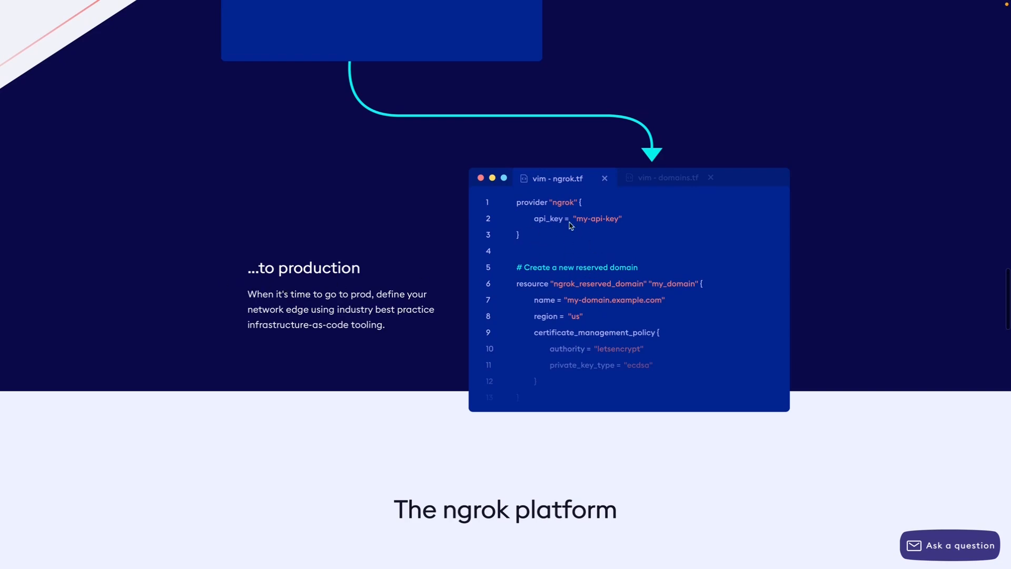
scroll(down, 3)
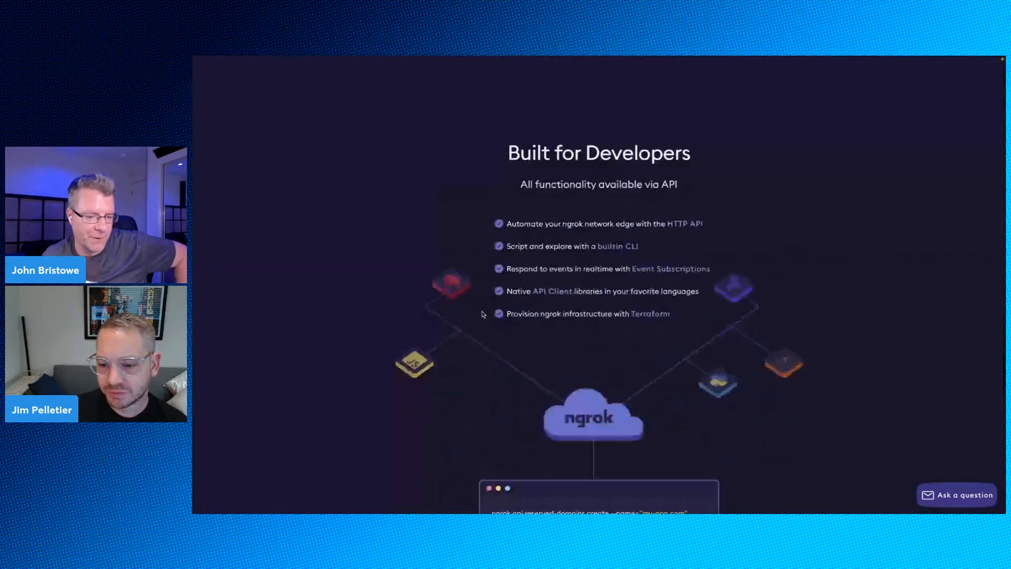
scroll(down, 3)
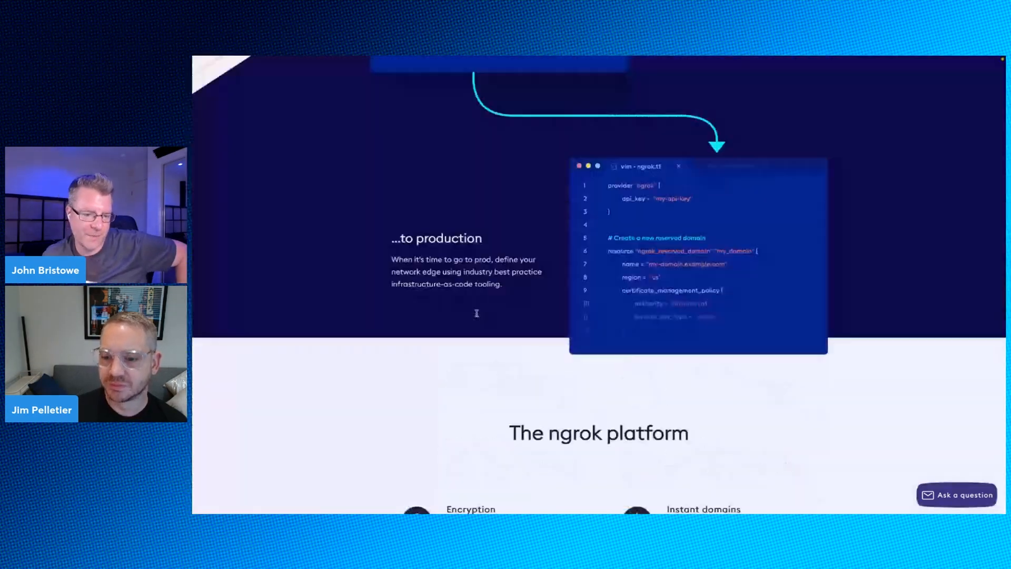